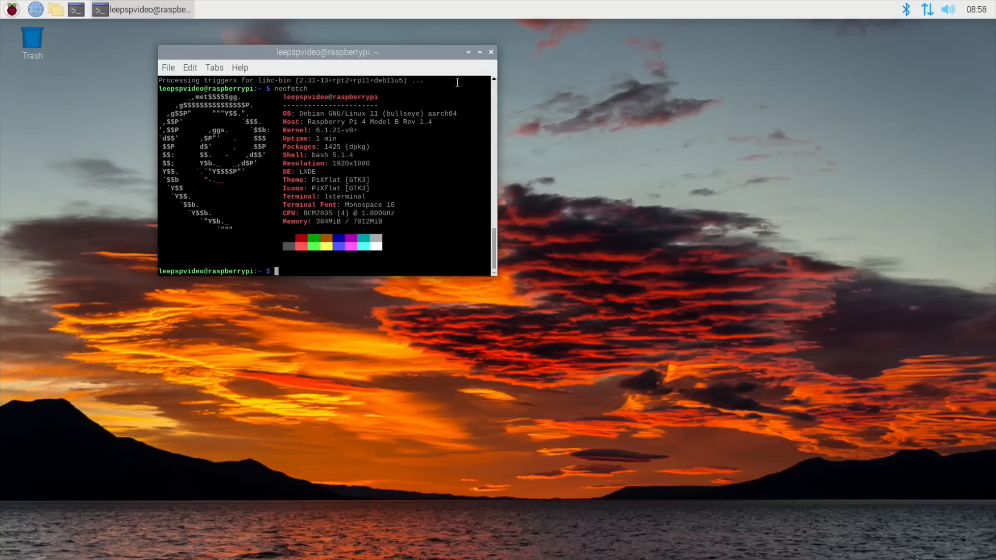
# - Close the terminal and search the applications menu for 'ima' to find Imager
pyautogui.click(491, 52)
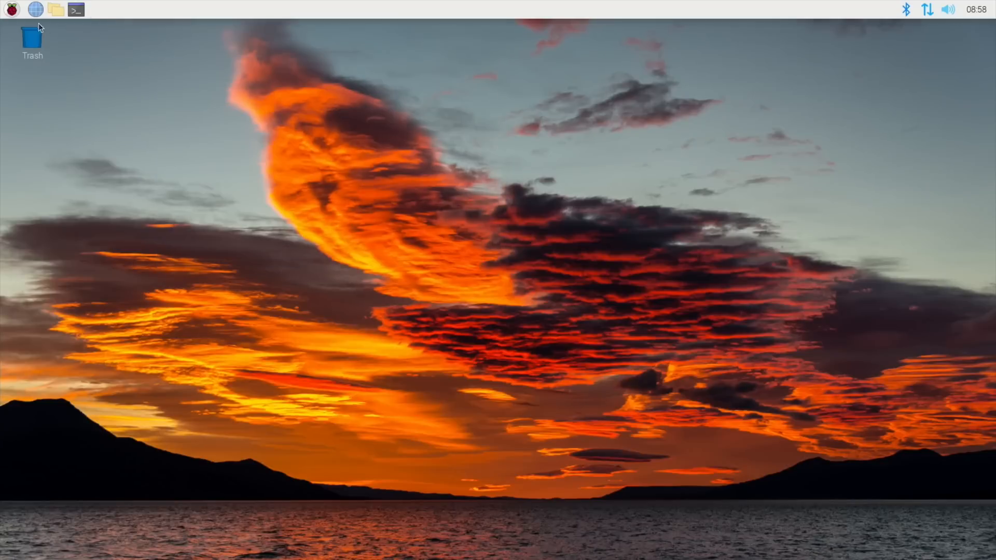
pyautogui.click(11, 9)
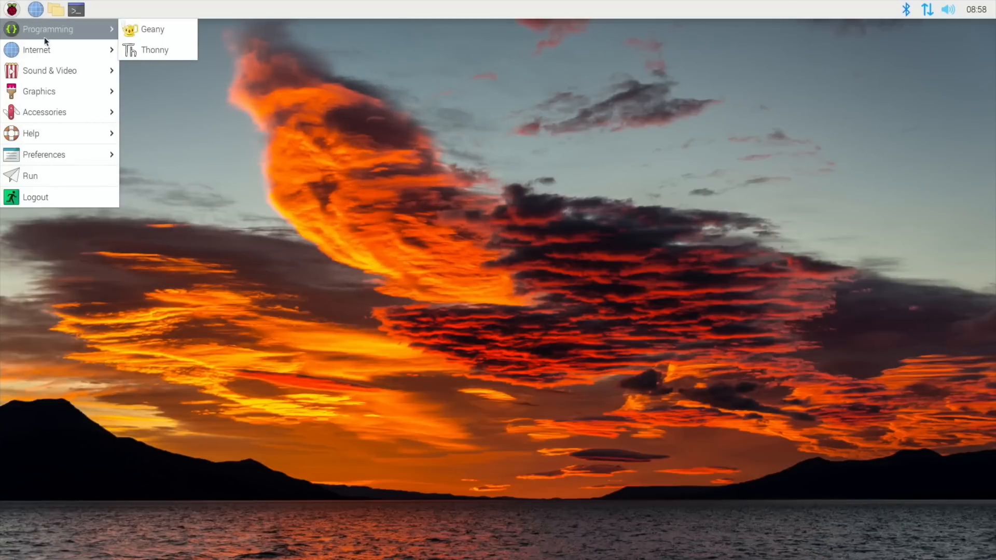
pyautogui.moveTo(50, 70)
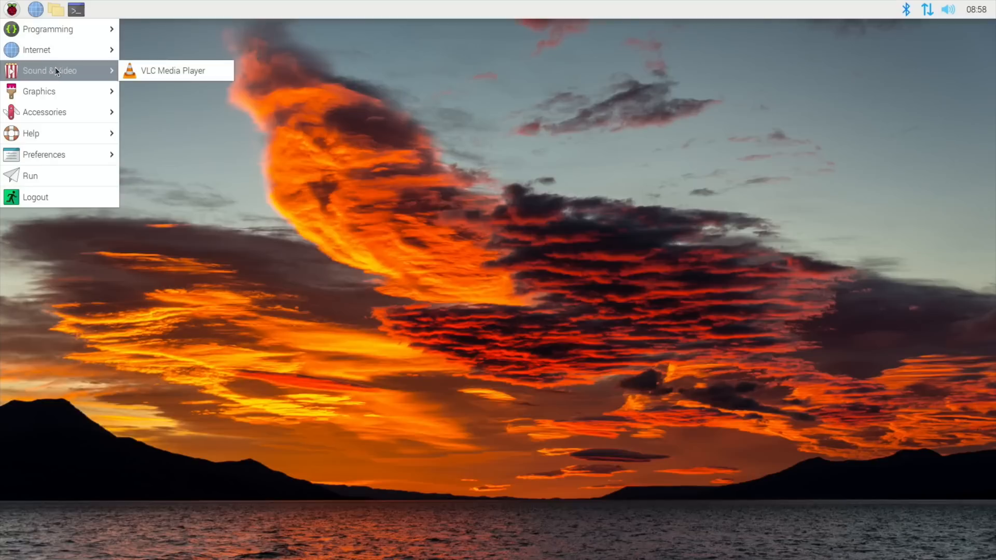
pyautogui.moveTo(156, 35)
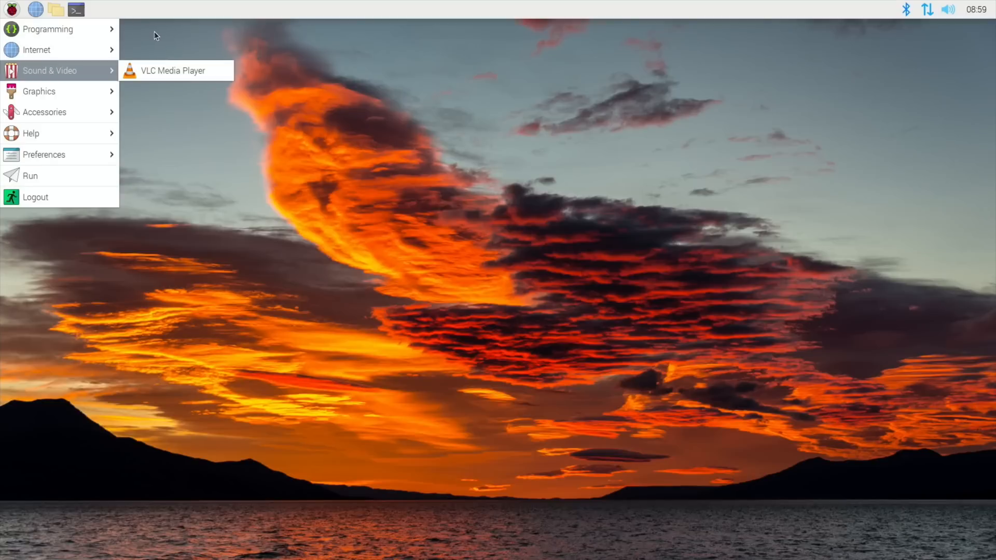
pyautogui.moveTo(162, 34)
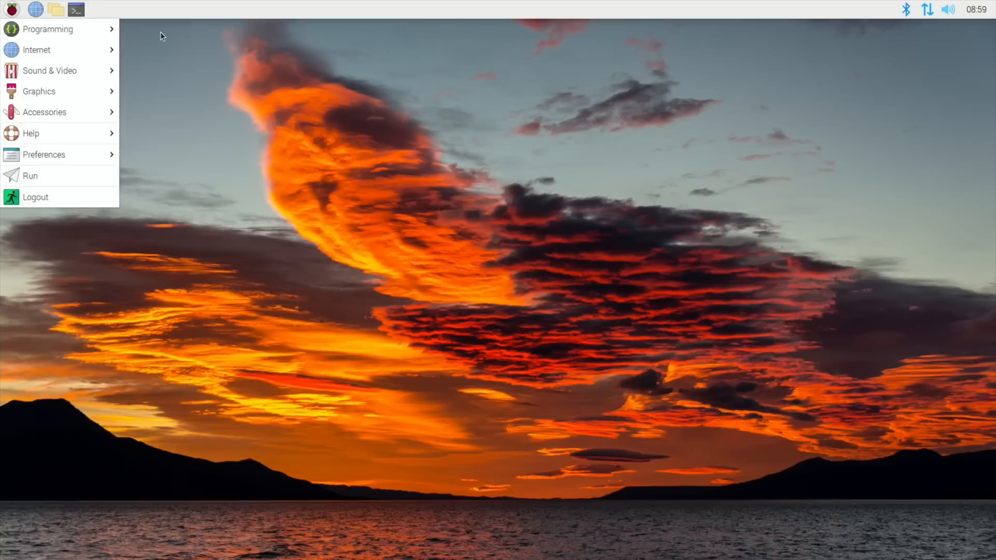
pyautogui.write('ima')
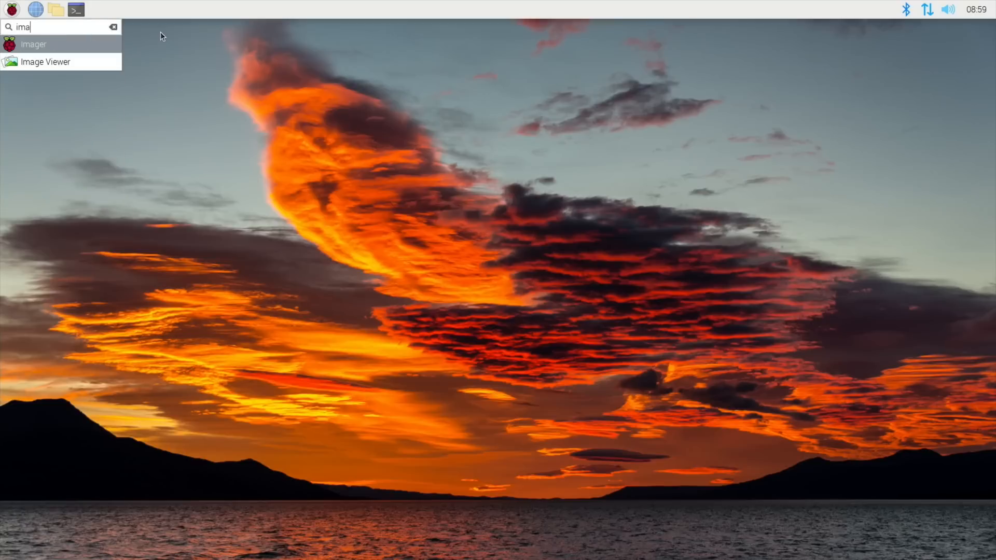
pyautogui.moveTo(92, 46)
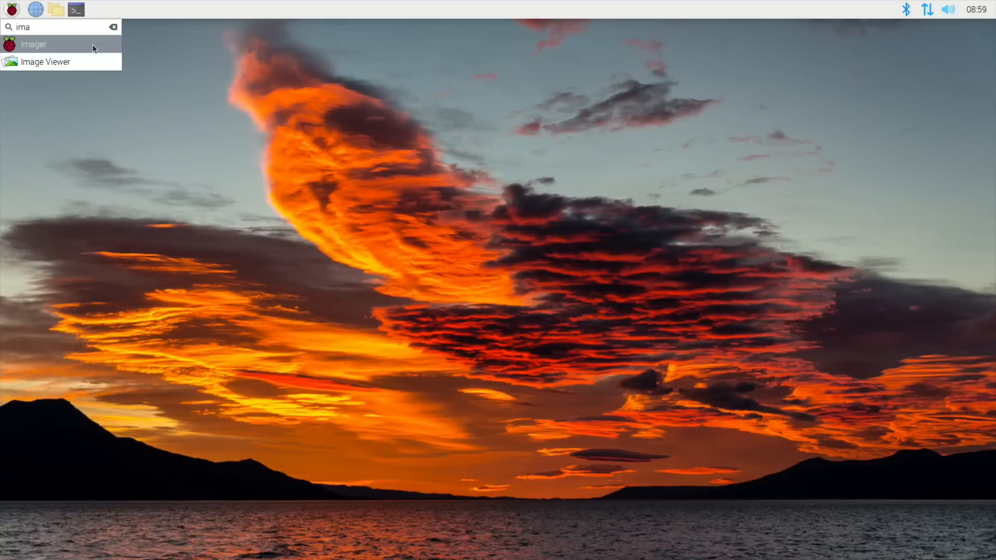
pyautogui.moveTo(40, 46)
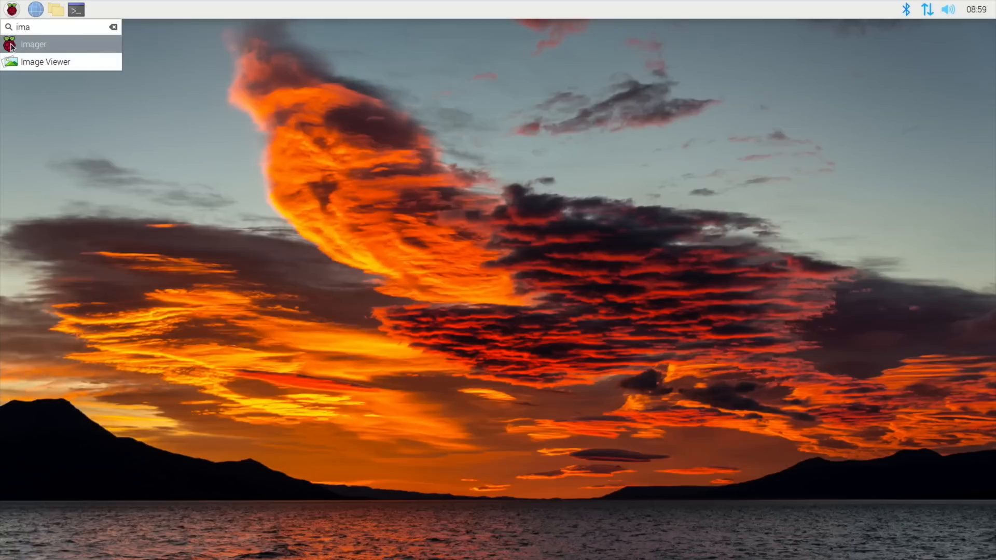
# - In Imager, choose Raspberry Pi OS Full (32-bit) from the other Raspberry Pi OS images
pyautogui.click(29, 44)
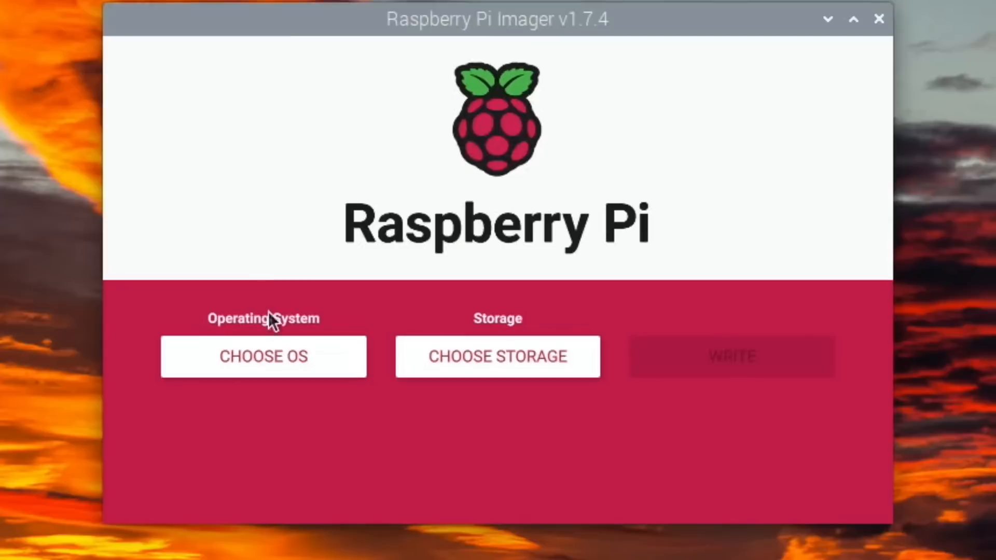
pyautogui.click(264, 357)
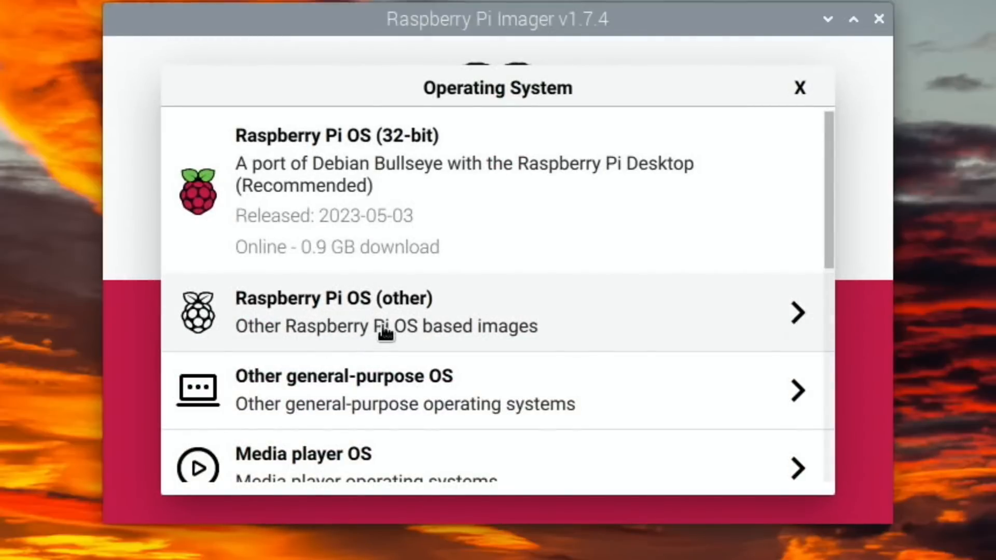
pyautogui.click(381, 324)
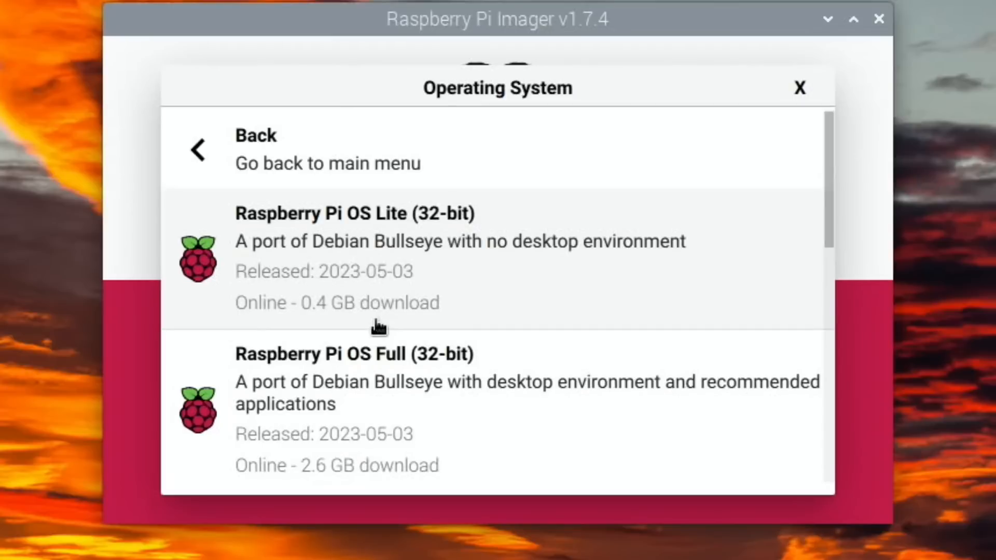
pyautogui.moveTo(320, 408)
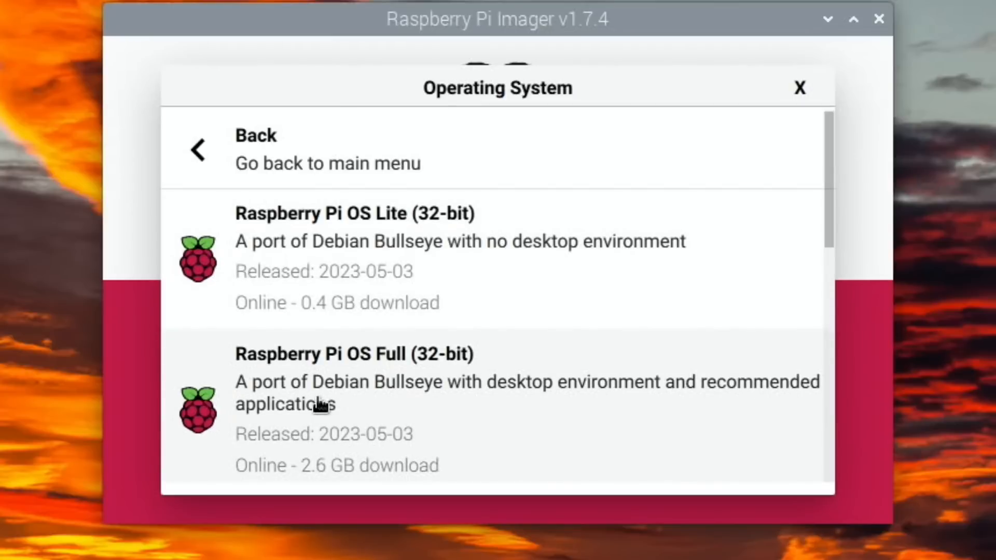
pyautogui.click(352, 353)
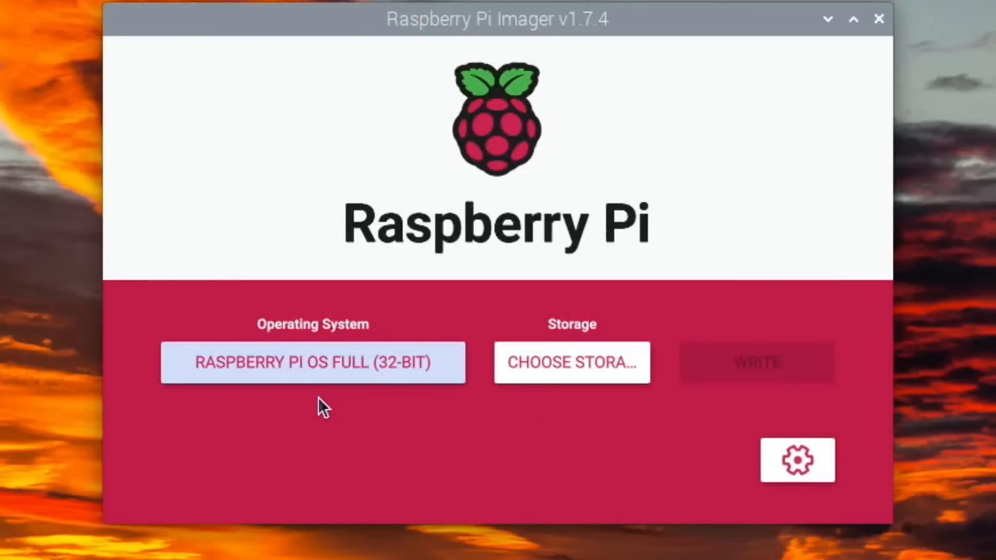
# - Select the 31.3 GB Generic storage device and confirm erasing it to start writing
pyautogui.click(571, 362)
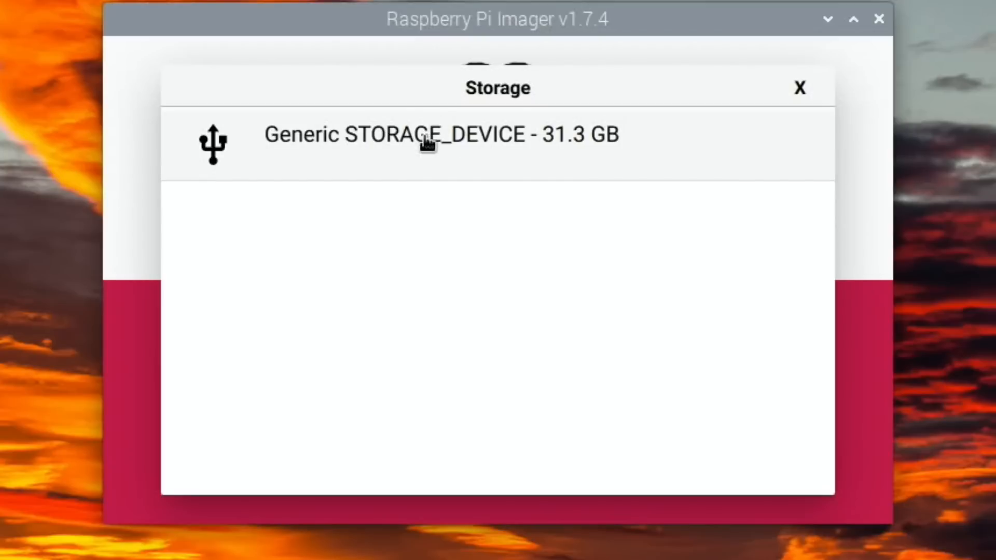
pyautogui.click(425, 136)
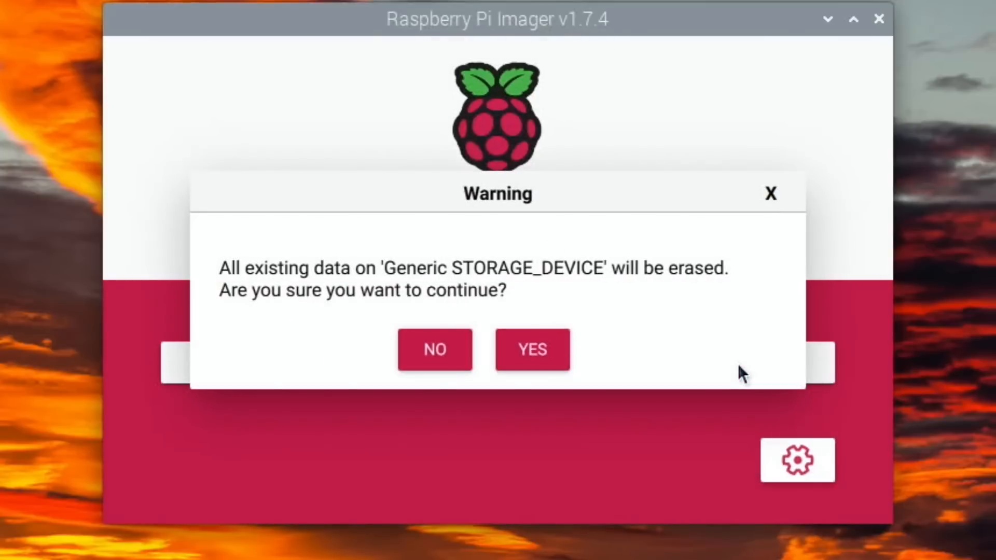
pyautogui.click(532, 349)
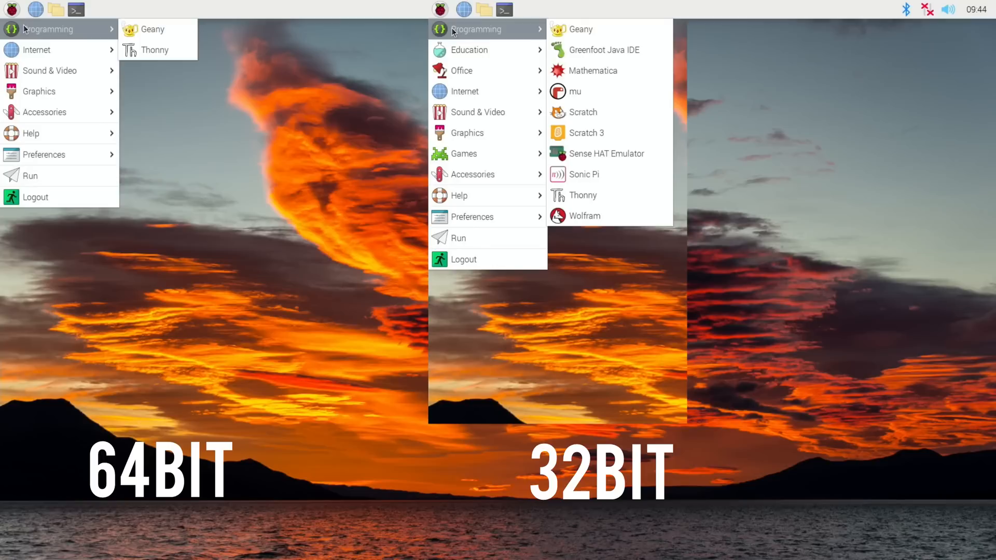
pyautogui.moveTo(469, 50)
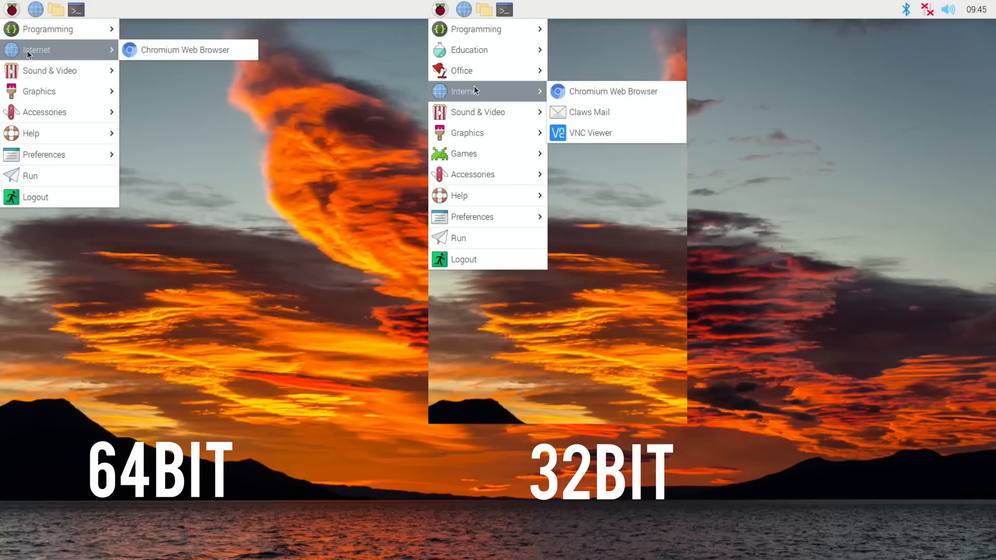
pyautogui.moveTo(480, 112)
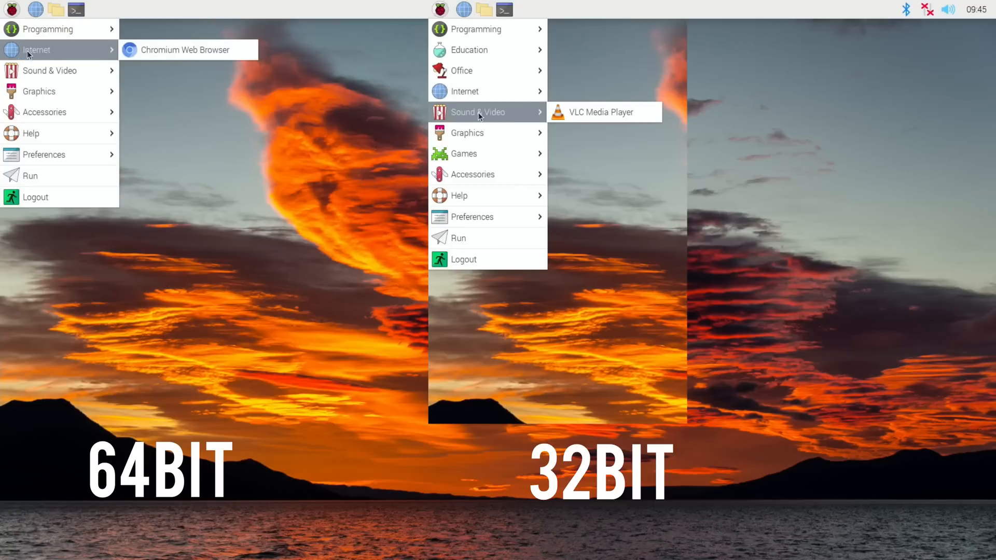
pyautogui.moveTo(26, 71)
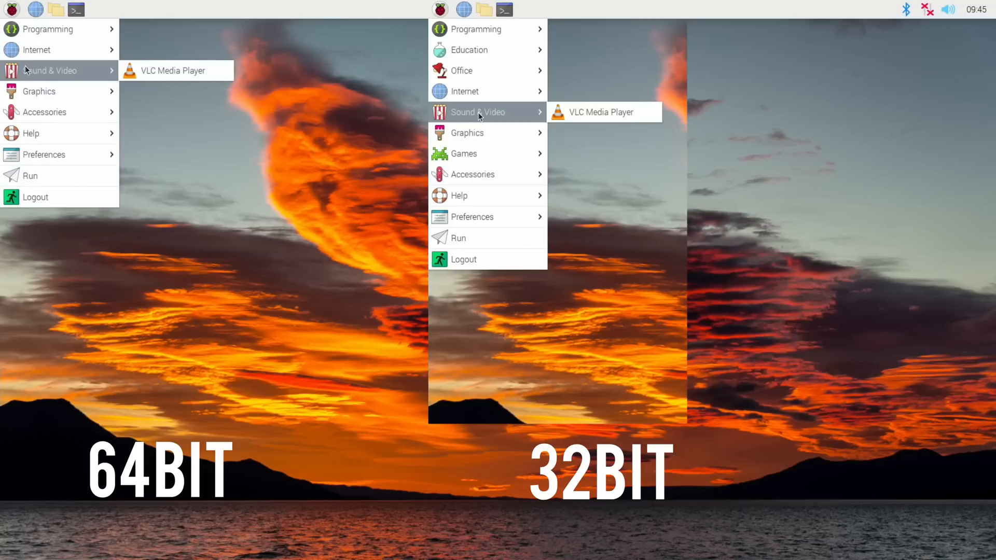
pyautogui.moveTo(33, 91)
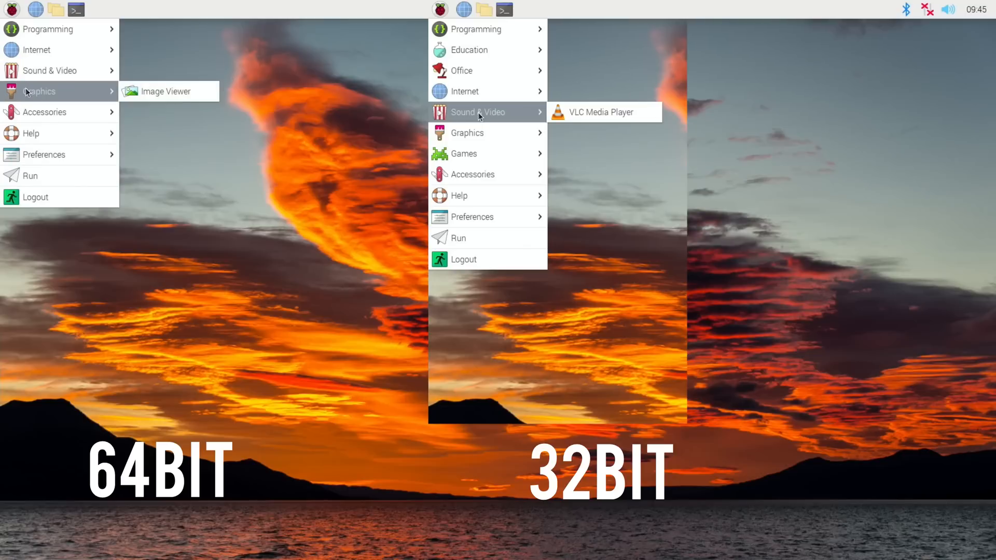
pyautogui.moveTo(481, 132)
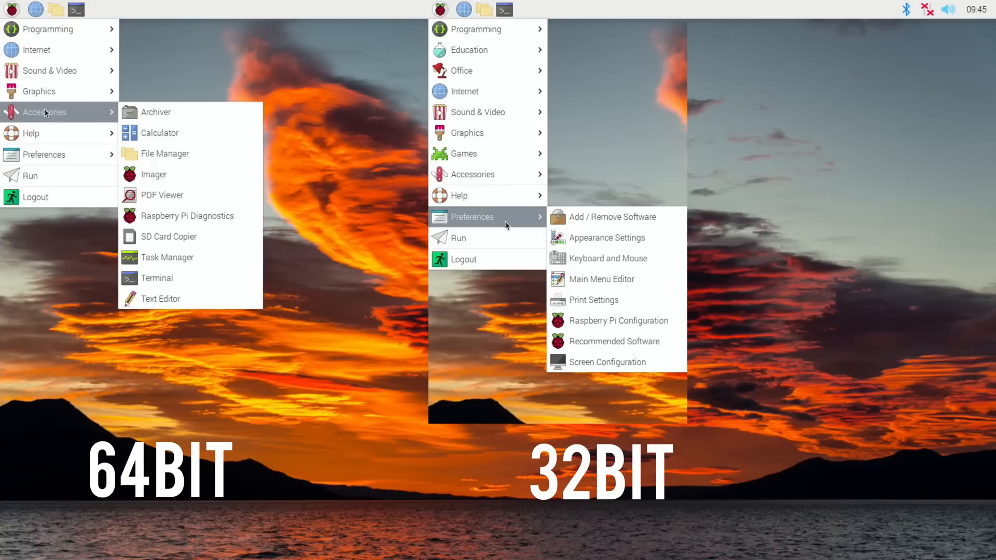
pyautogui.moveTo(484, 160)
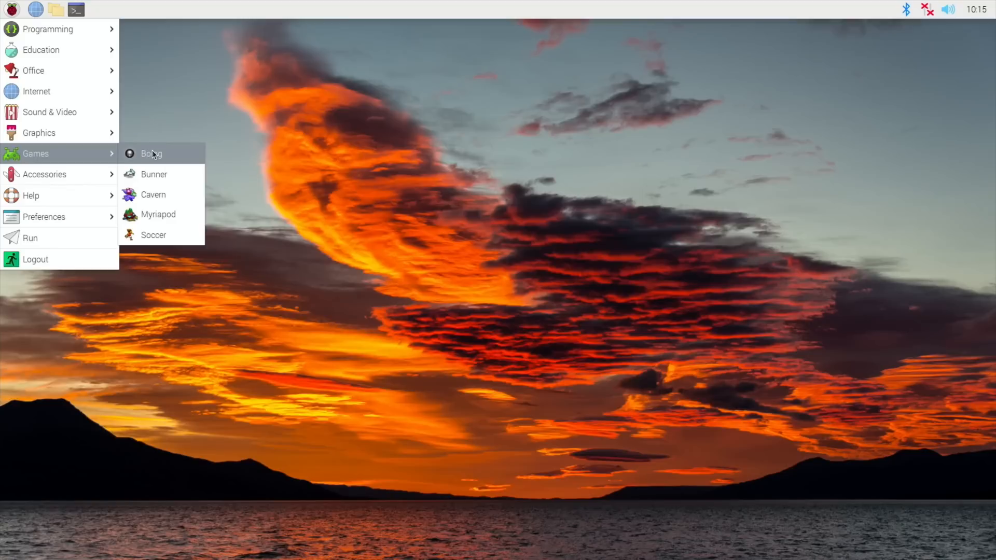
# - Launch Boing, play a rally to 00 01, then quit the game
pyautogui.click(150, 154)
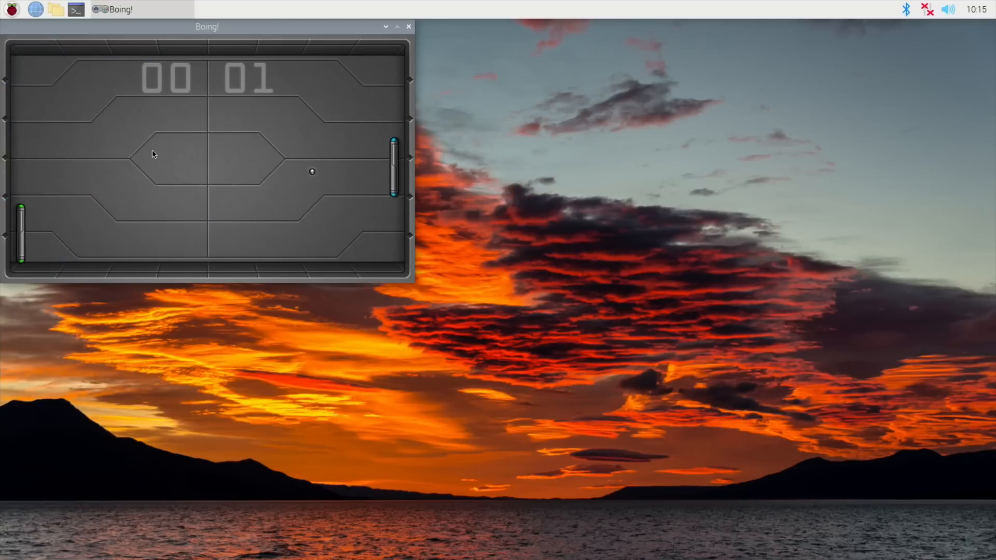
pyautogui.click(406, 26)
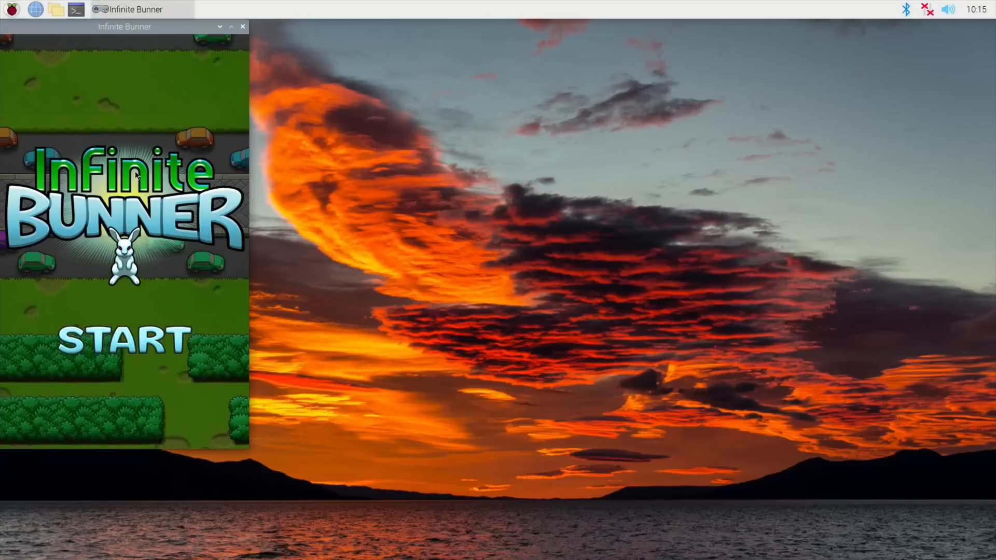
# - Start Infinite Bunner, hop forward until Game Over, then quit
pyautogui.click(123, 339)
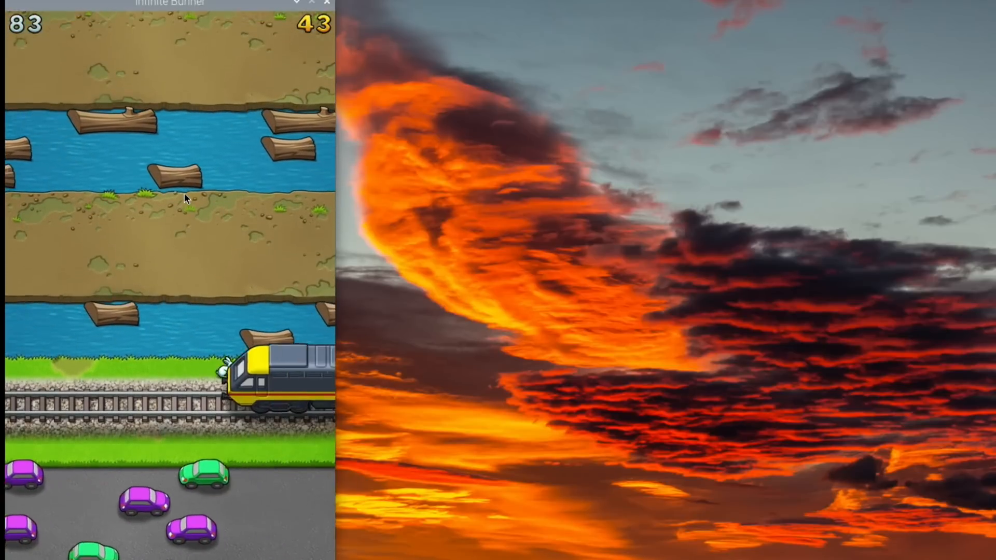
pyautogui.press('Up')
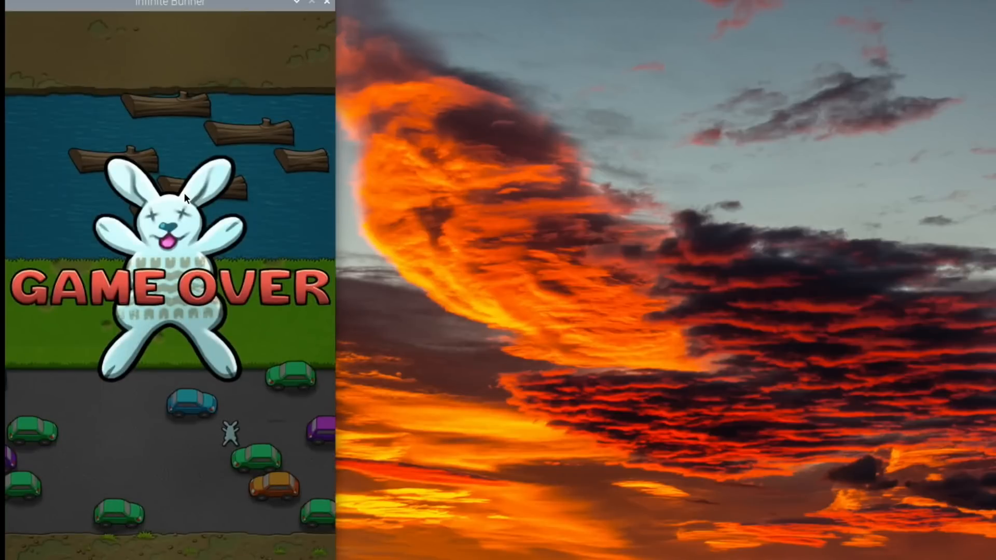
pyautogui.click(324, 4)
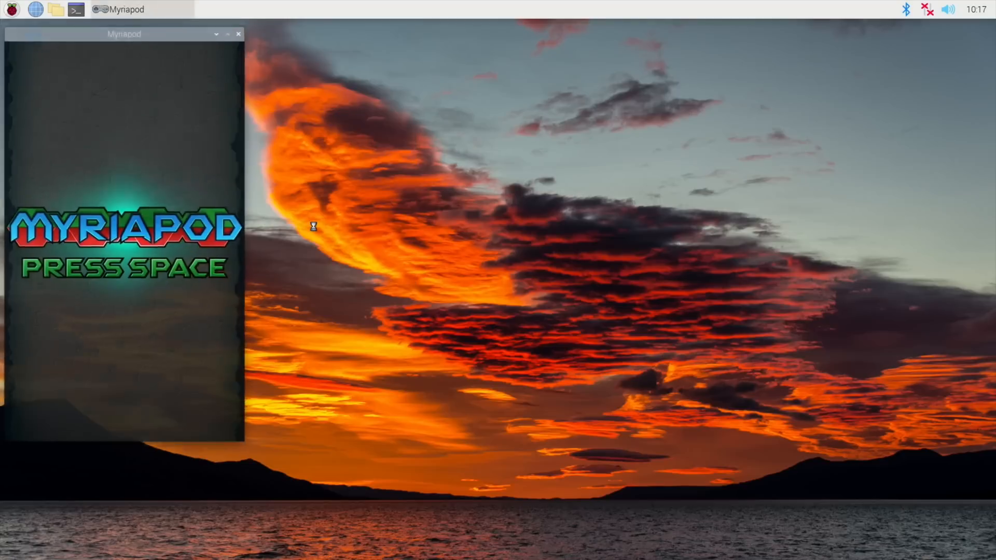
# - Start a Myriapod round with Space, play to a score of 260, then quit
pyautogui.press('space')
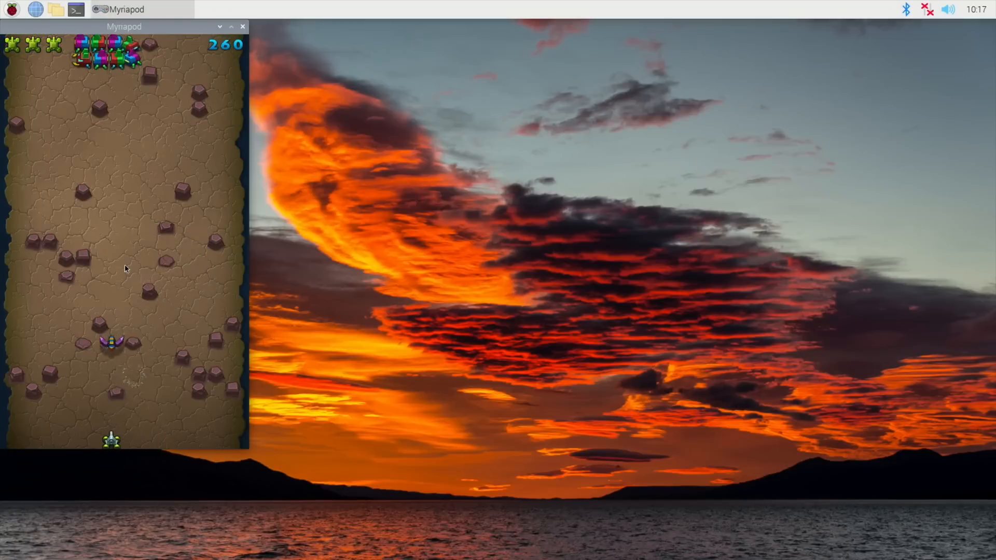
pyautogui.click(242, 25)
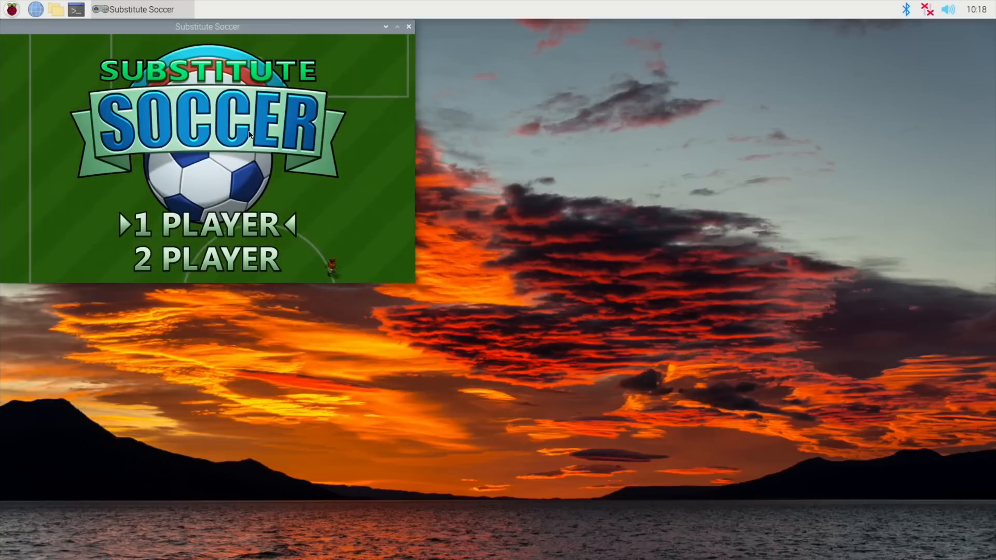
# - Start a one-player RED vs BLUE match, play briefly at 0–0, then quit
pyautogui.click(206, 225)
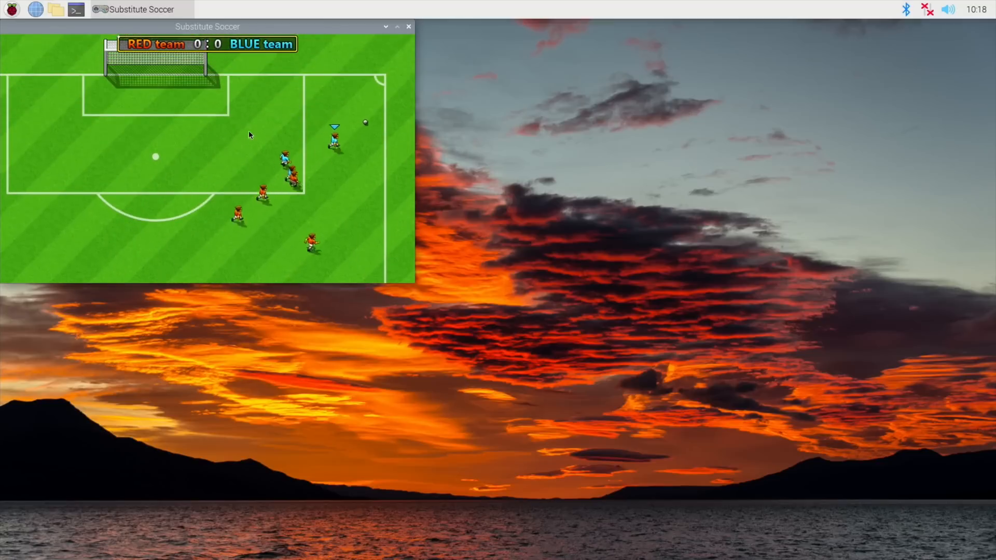
pyautogui.click(10, 11)
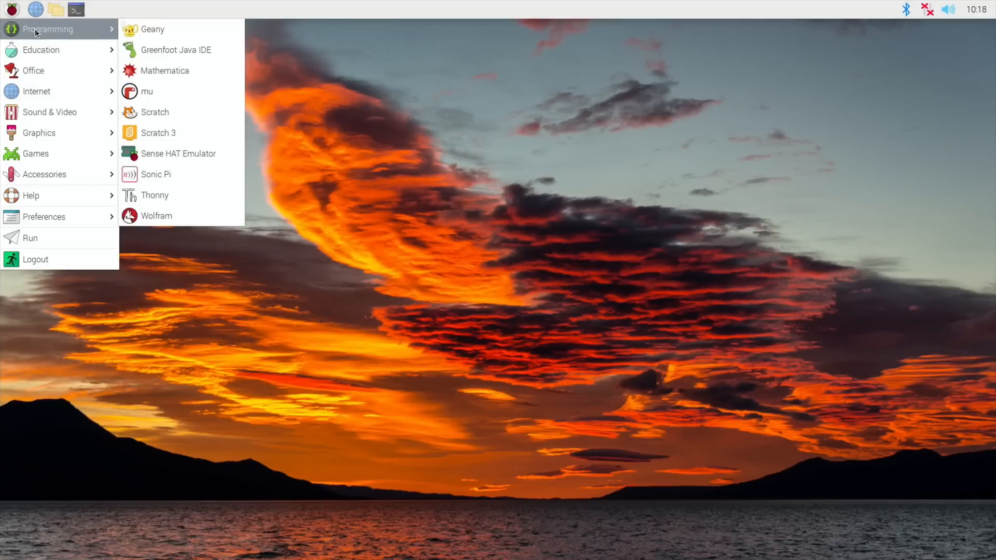
pyautogui.moveTo(153, 81)
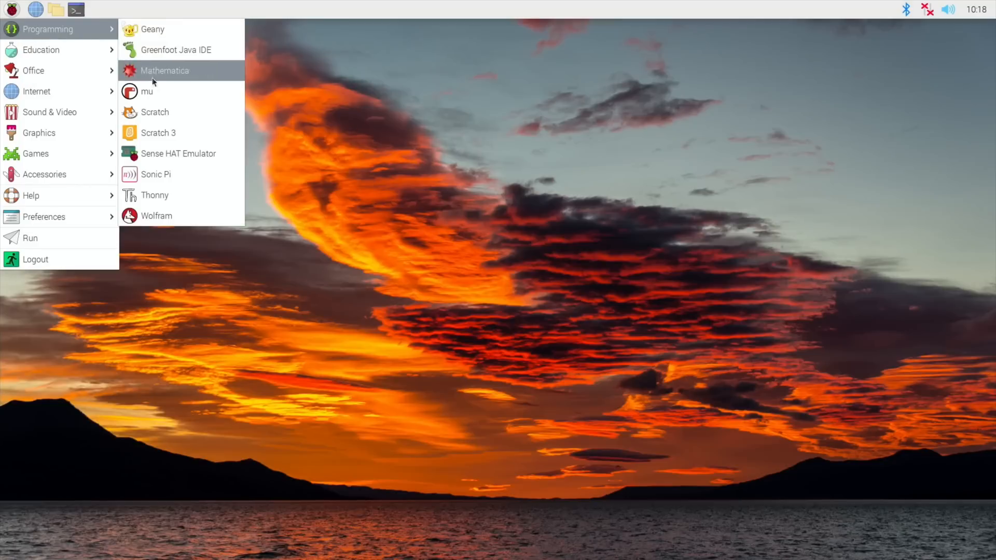
pyautogui.moveTo(162, 222)
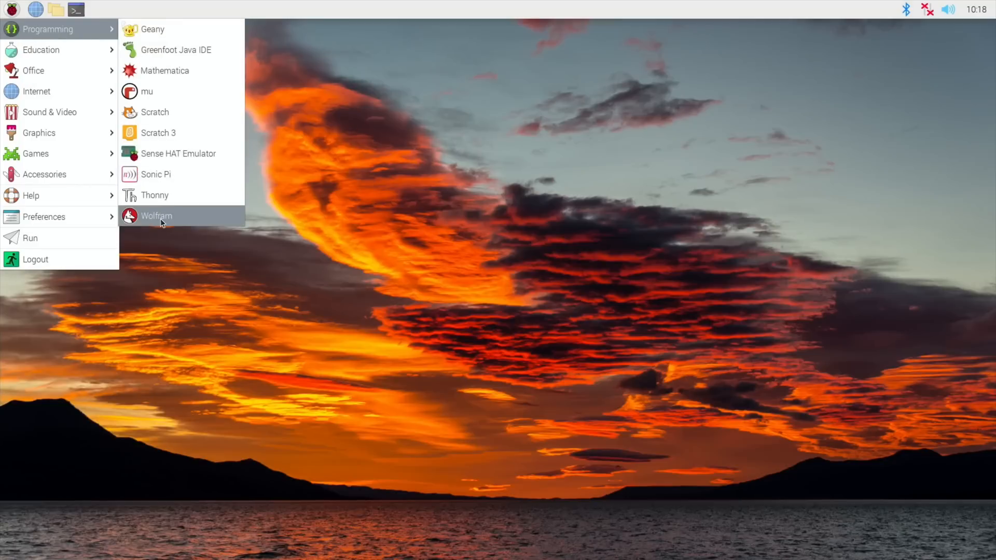
pyautogui.moveTo(154, 112)
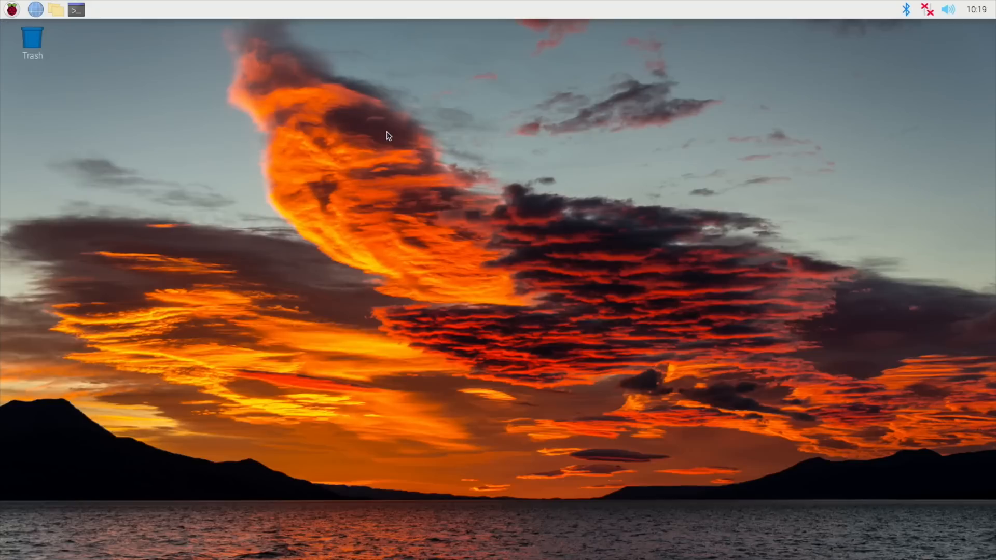
pyautogui.moveTo(303, 413)
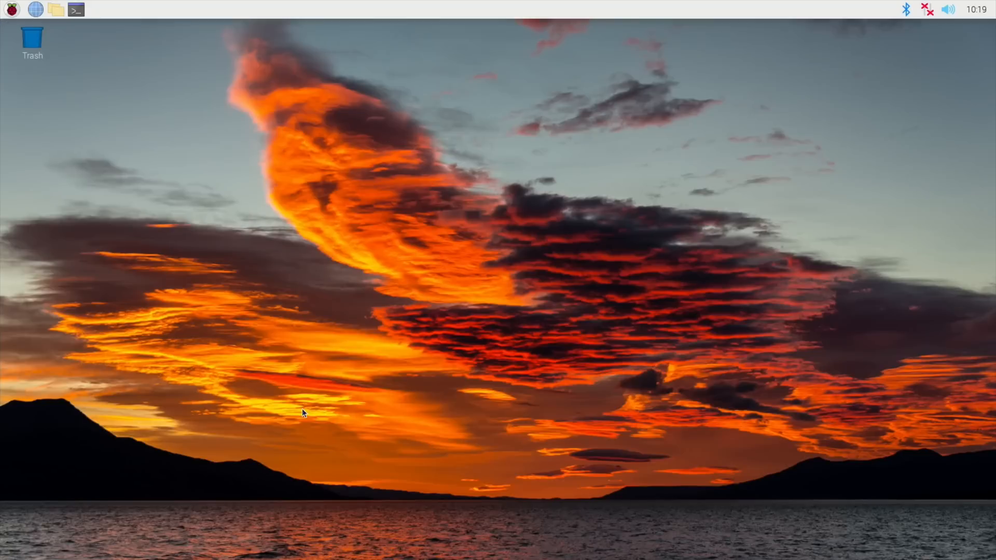